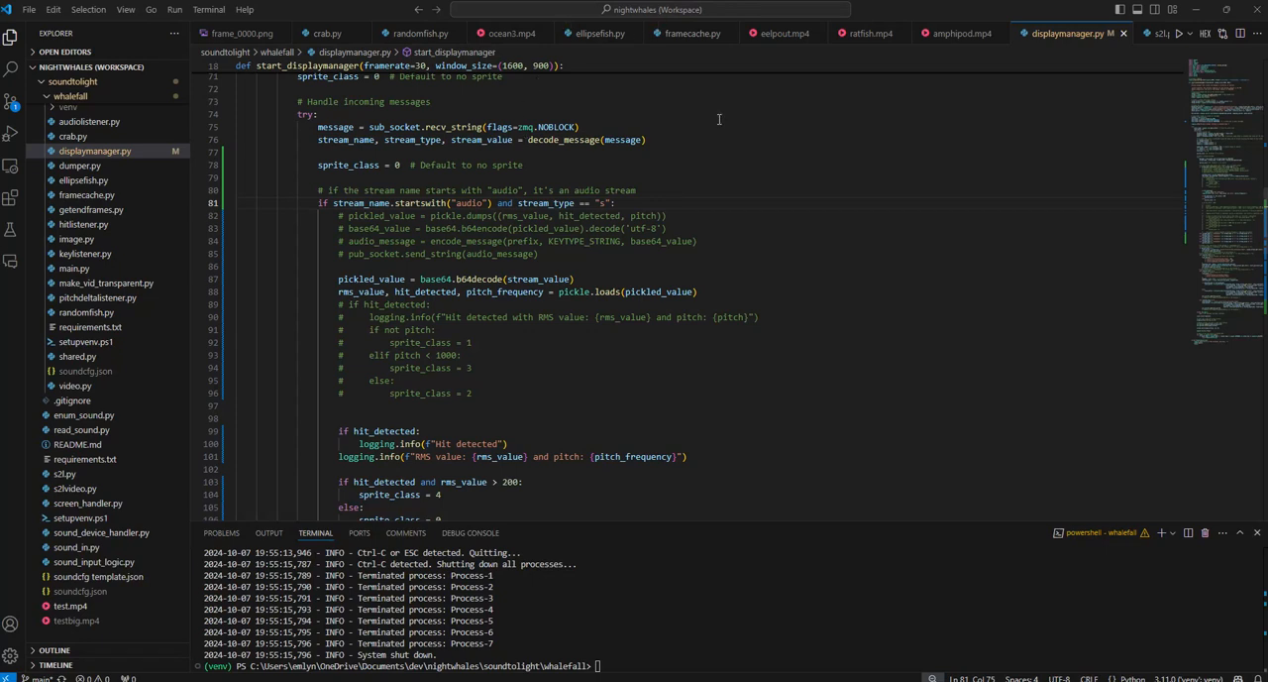
{"action": "mouse_move", "coordinate": [657, 648]}
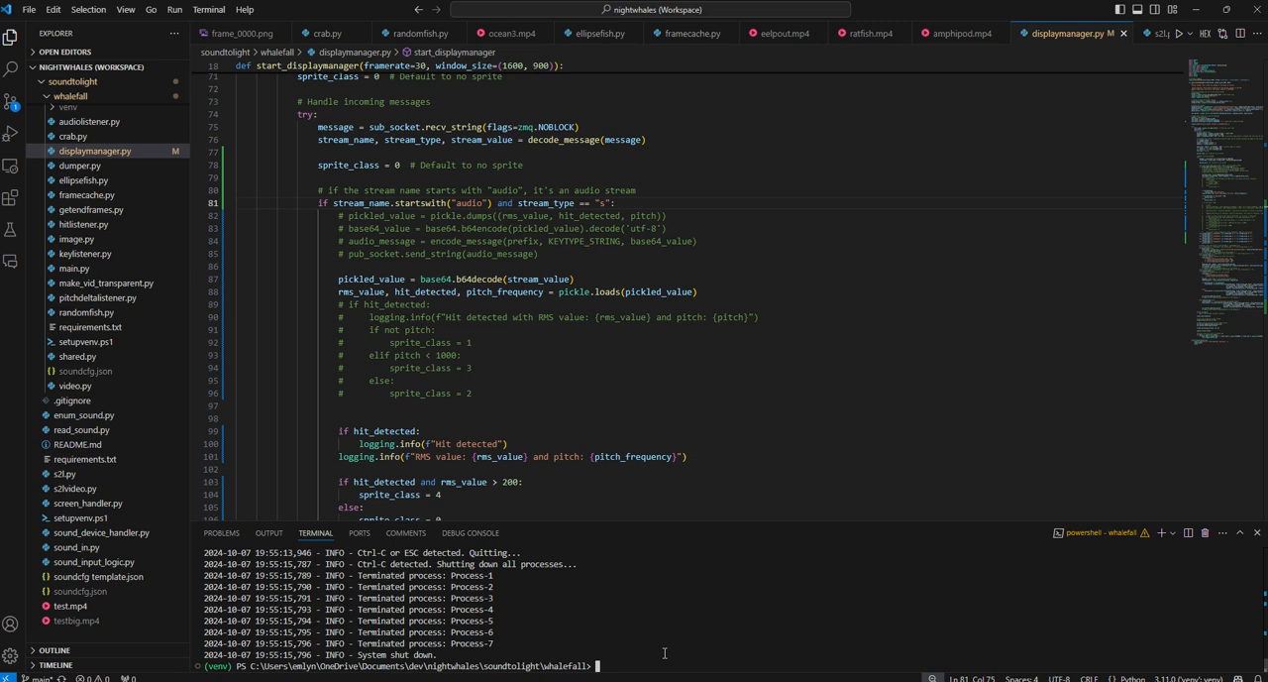
- Enter the command 'py .\main.py' at the PowerShell prompt in the terminal
{"action": "type", "text": "py .\\main.py"}
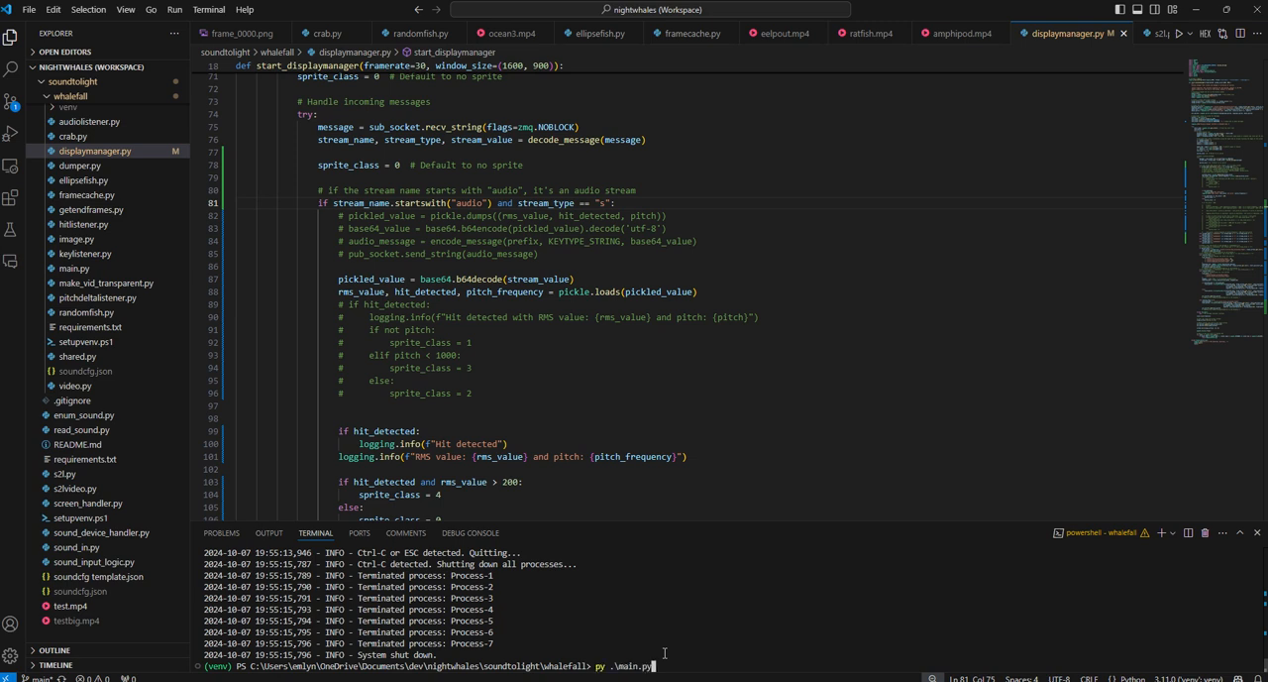
- Run main.py to open the Whalefall window with a whale over the seafloor
{"action": "key", "text": "Return"}
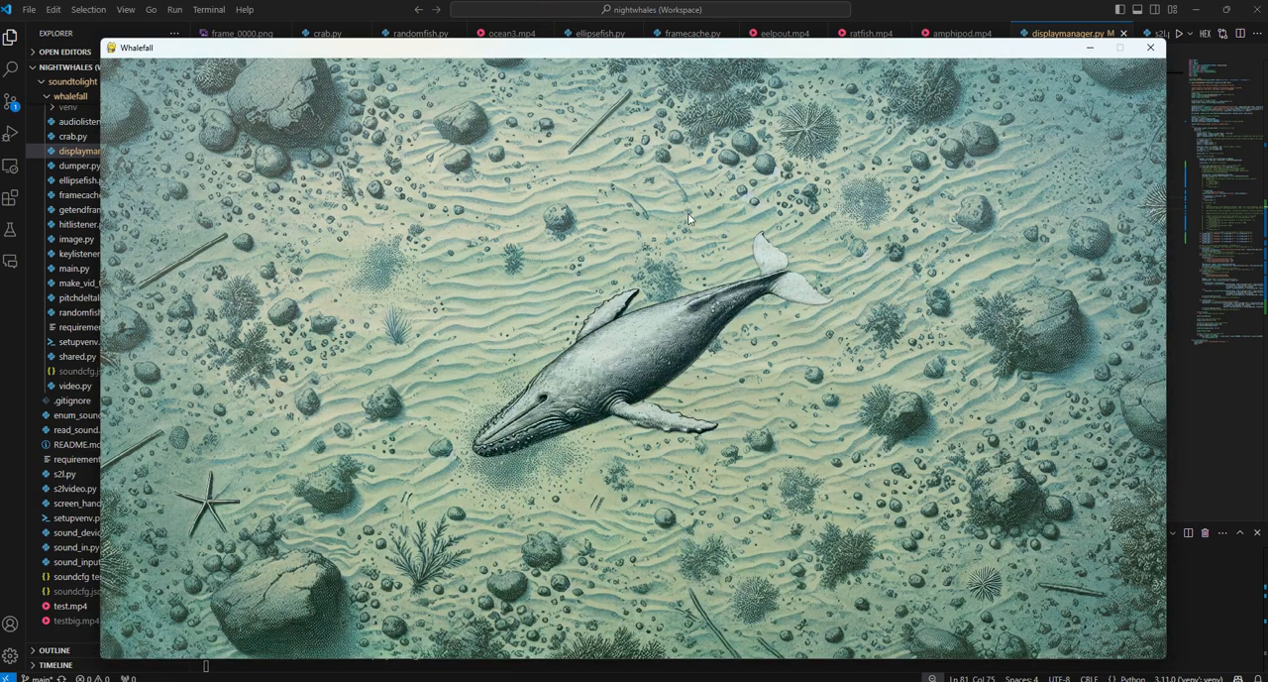
{"action": "mouse_move", "coordinate": [1060, 408]}
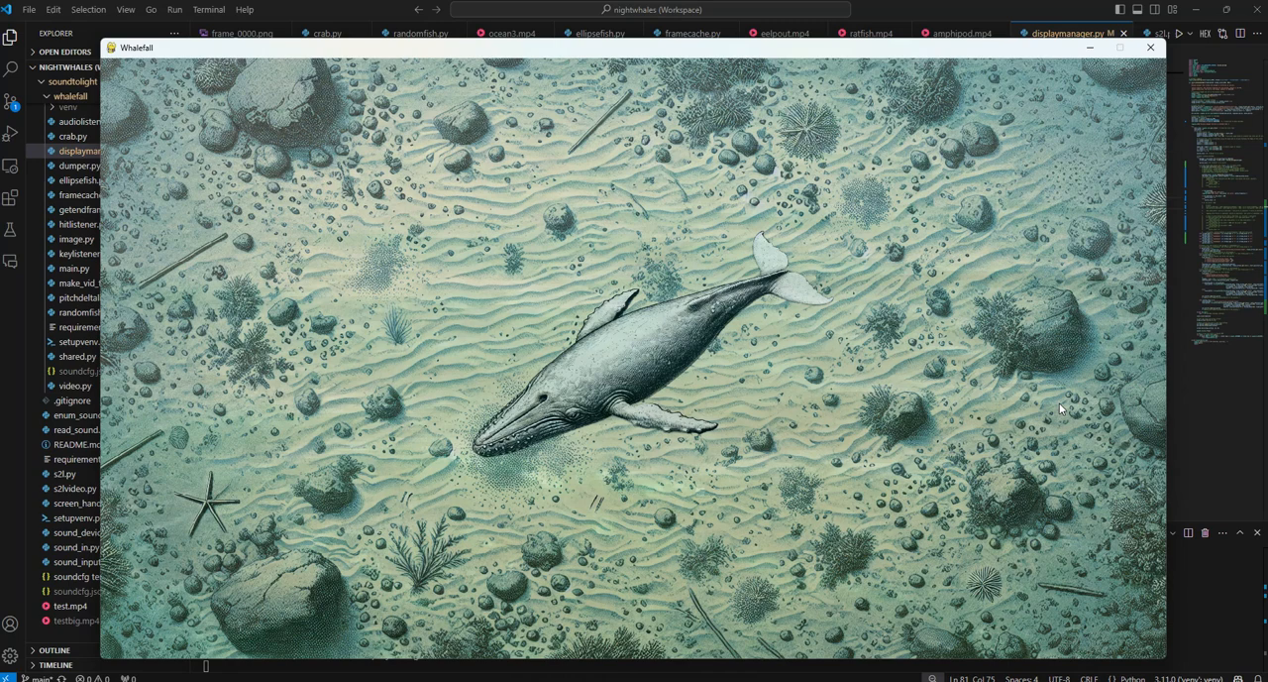